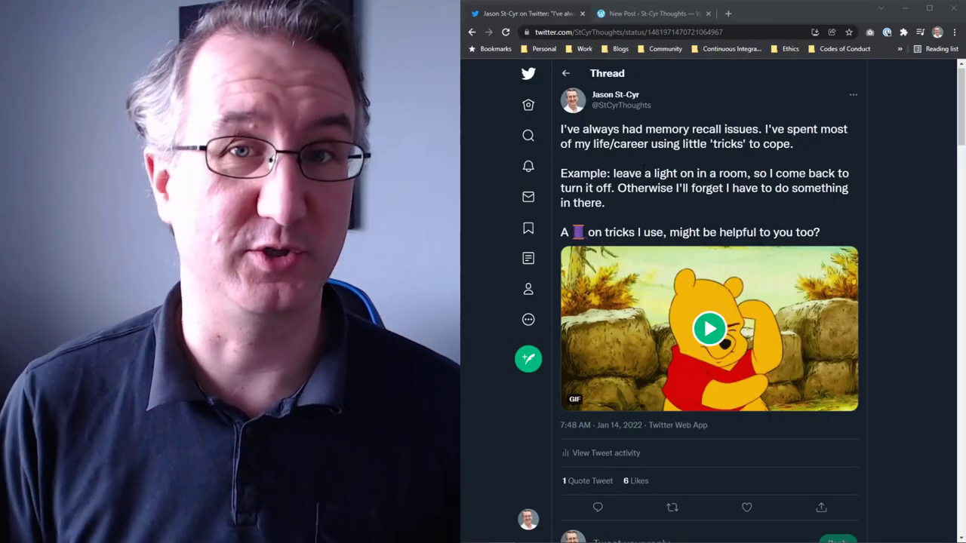
Step: Select the memory-tricks tweet's URL in the address bar to copy it
click(634, 32)
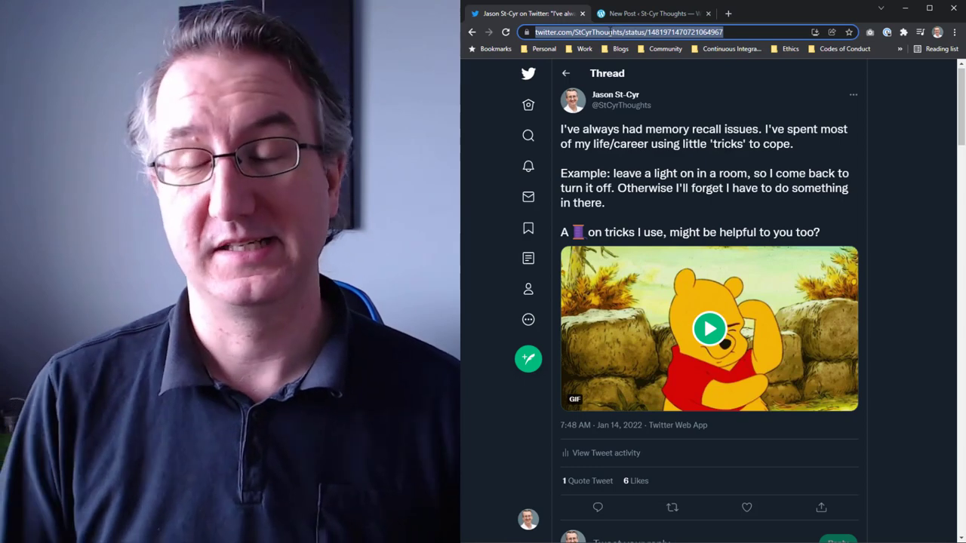
Step: In the new post, paste the tweet URL into the empty paragraph to embed it
click(650, 13)
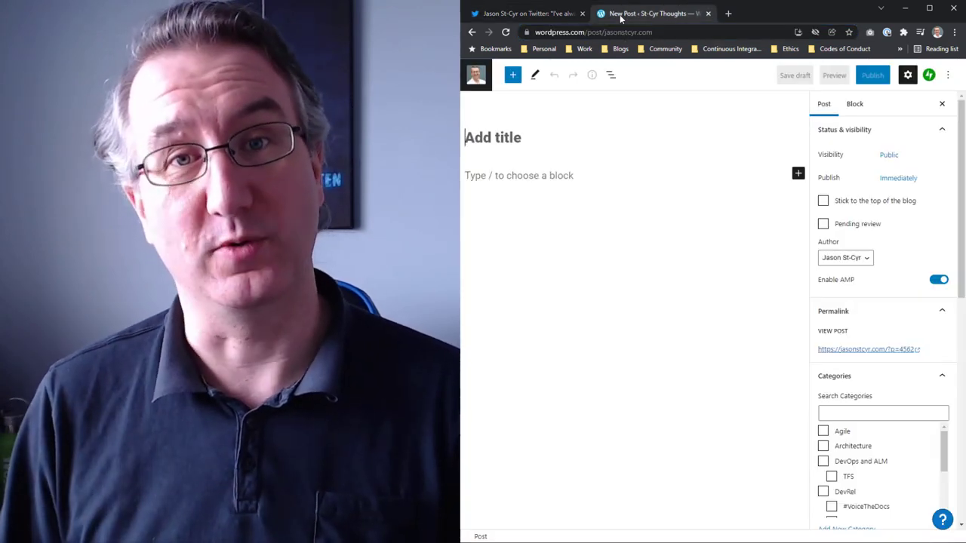
click(505, 175)
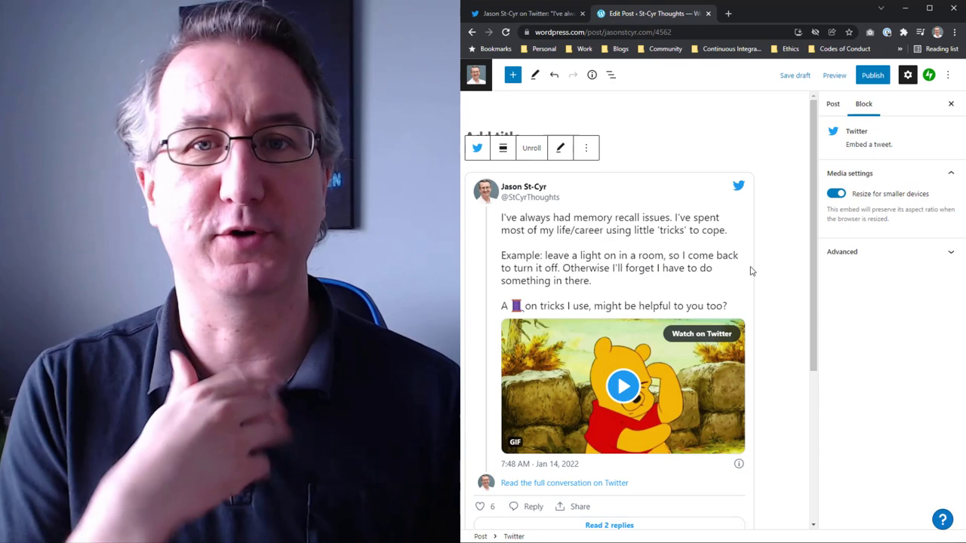
Step: Scroll down to check the imported thread ending with the 'Originally tweeted by' line
scroll(down, 3)
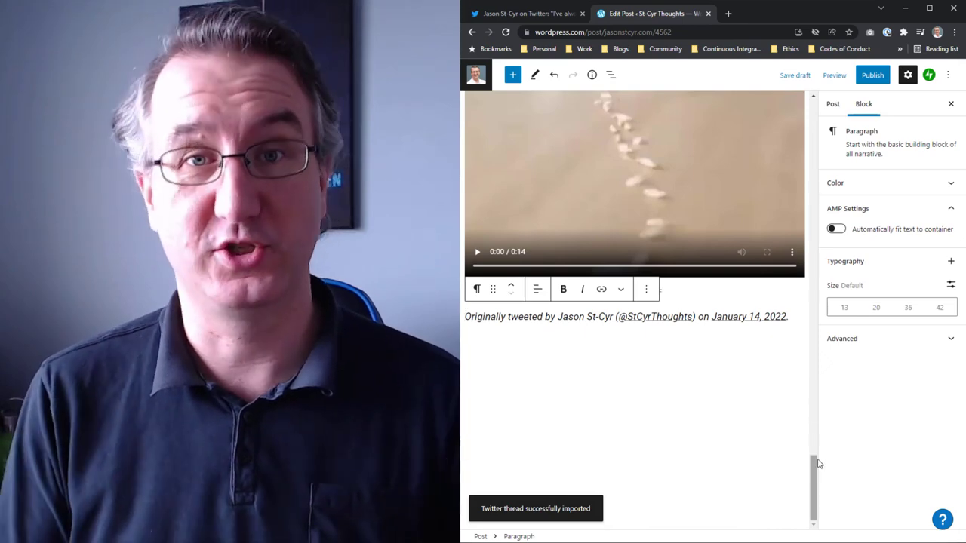
mouse_move(808, 493)
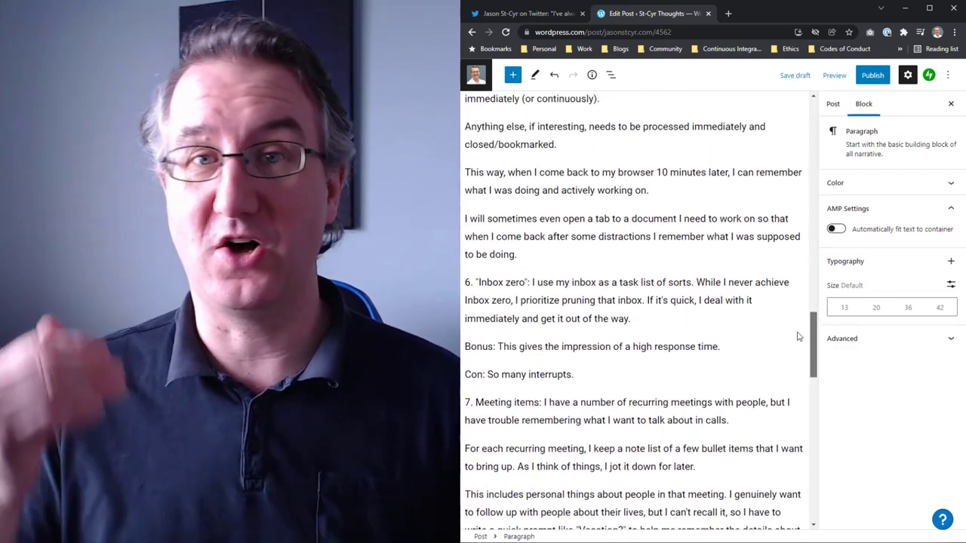
scroll(up, 3)
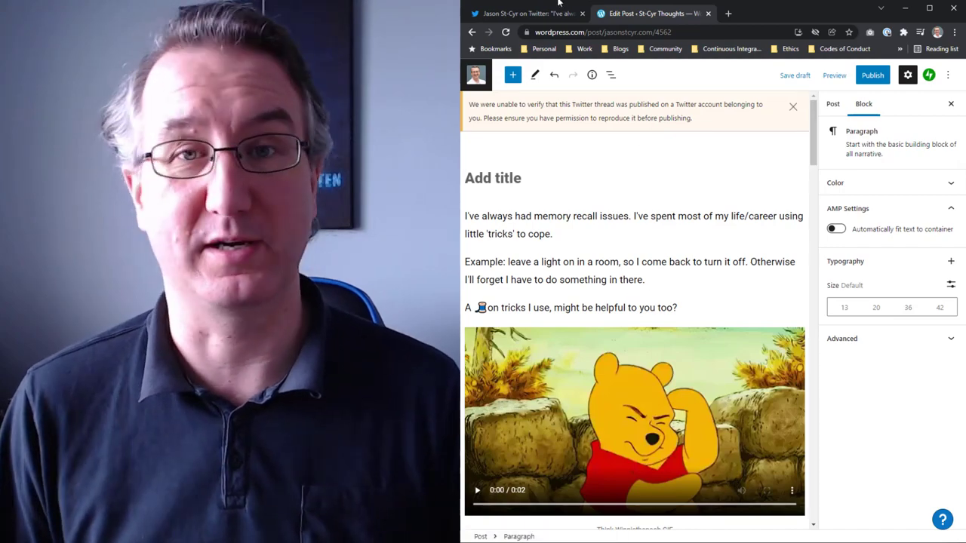
scroll(down, 3)
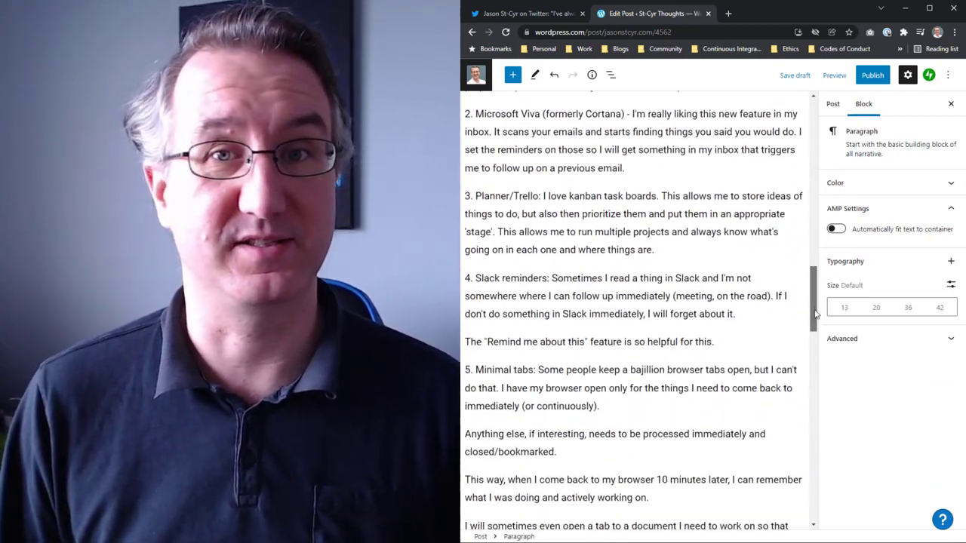
scroll(down, 3)
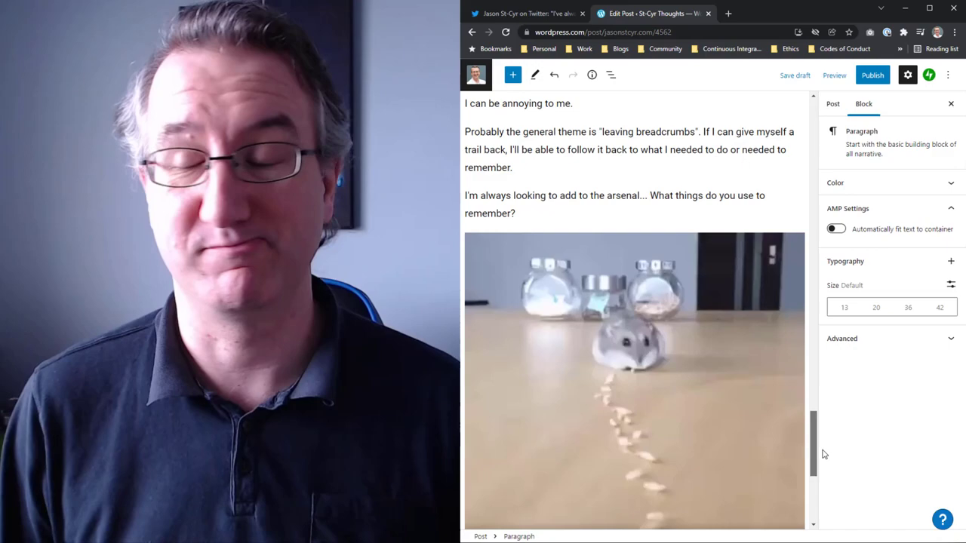
scroll(down, 3)
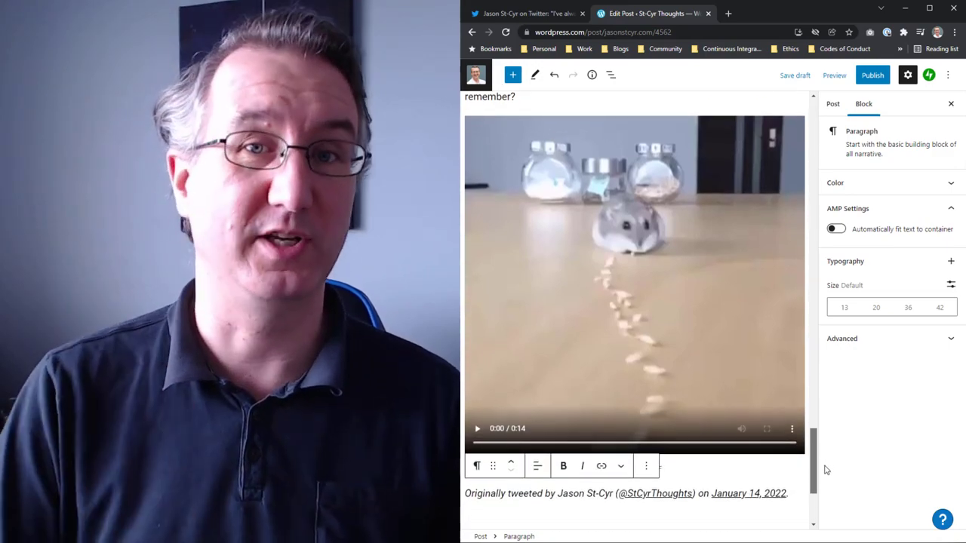